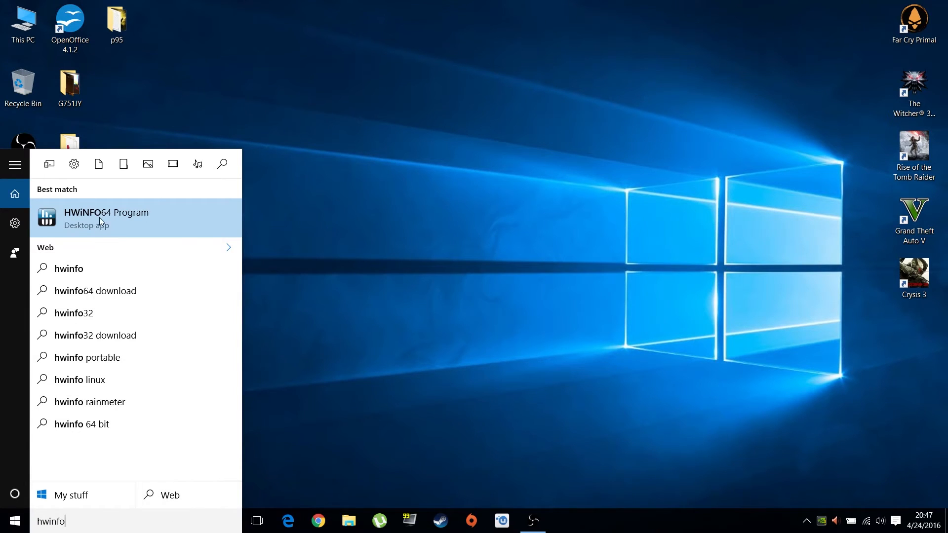
Step: Launch HWiNFO64 in sensors-only mode and scroll through the live sensor readings
click(106, 218)
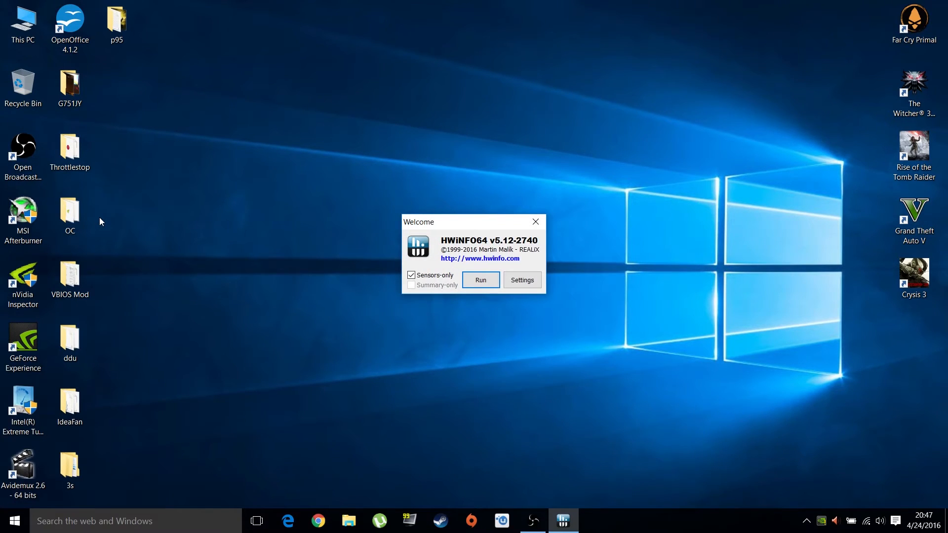
mouse_move(448, 324)
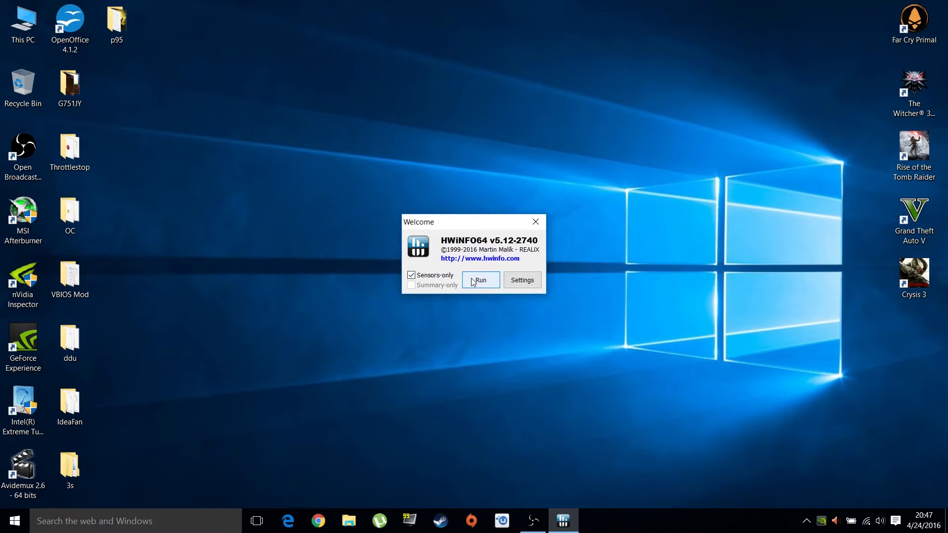
click(480, 280)
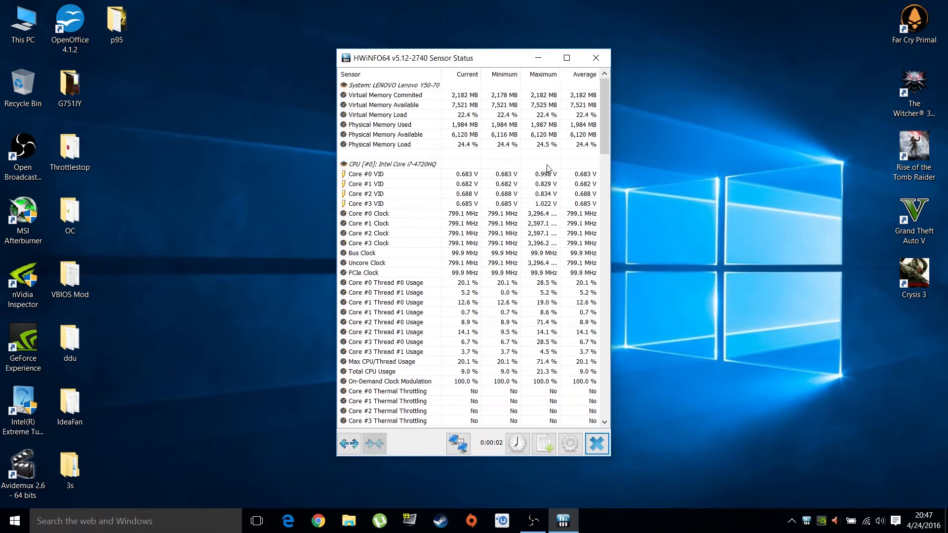
scroll(down, 3)
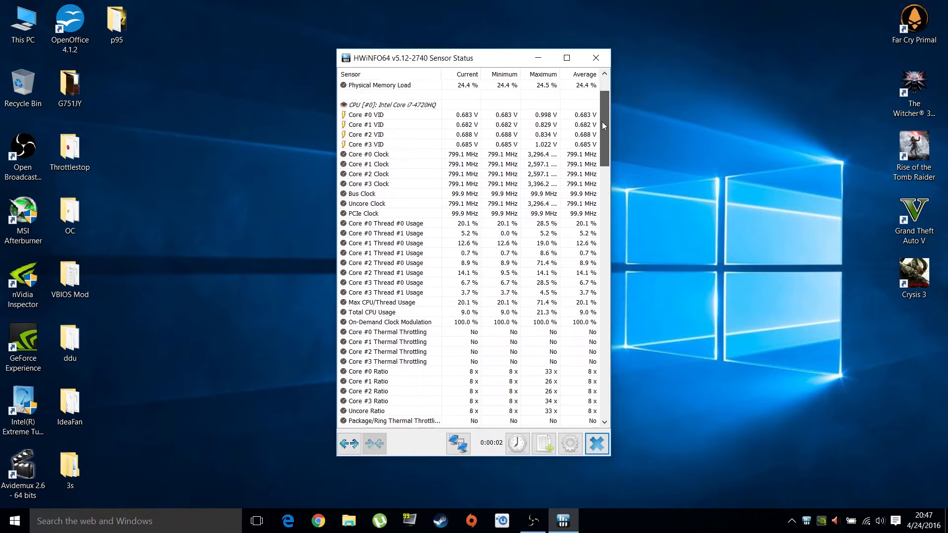
scroll(down, 3)
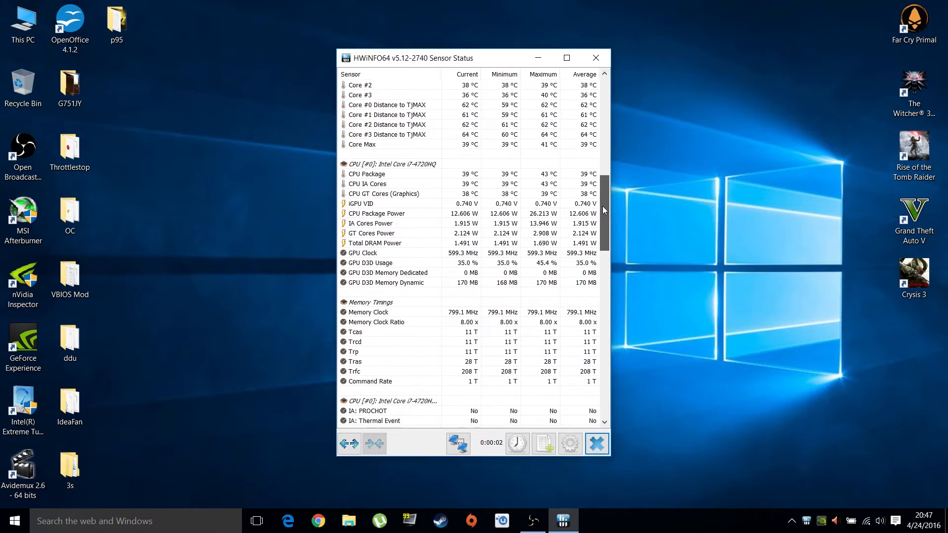
scroll(down, 3)
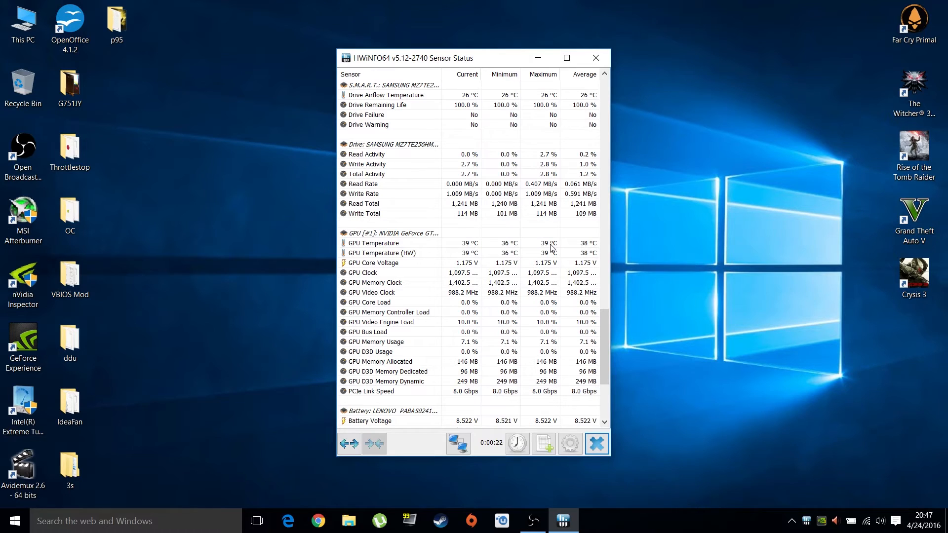
mouse_move(538, 57)
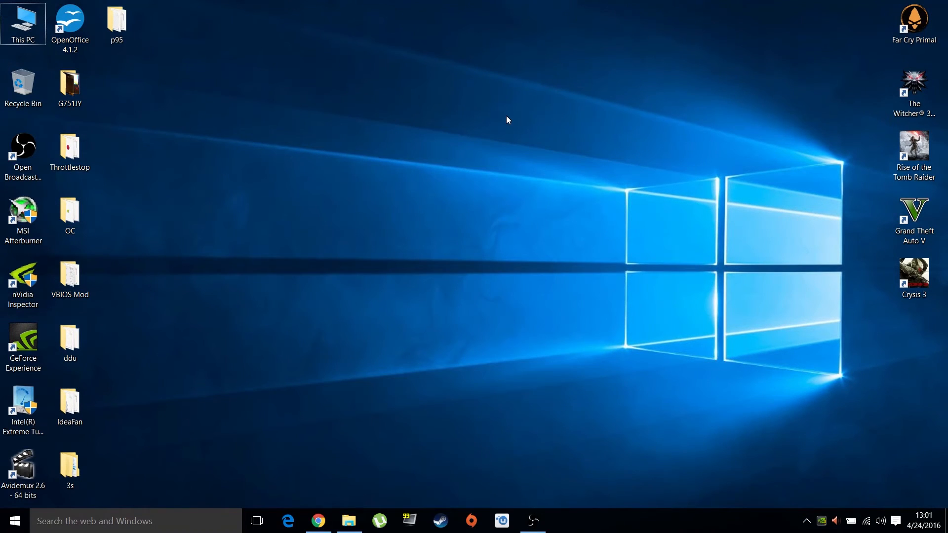
mouse_move(494, 118)
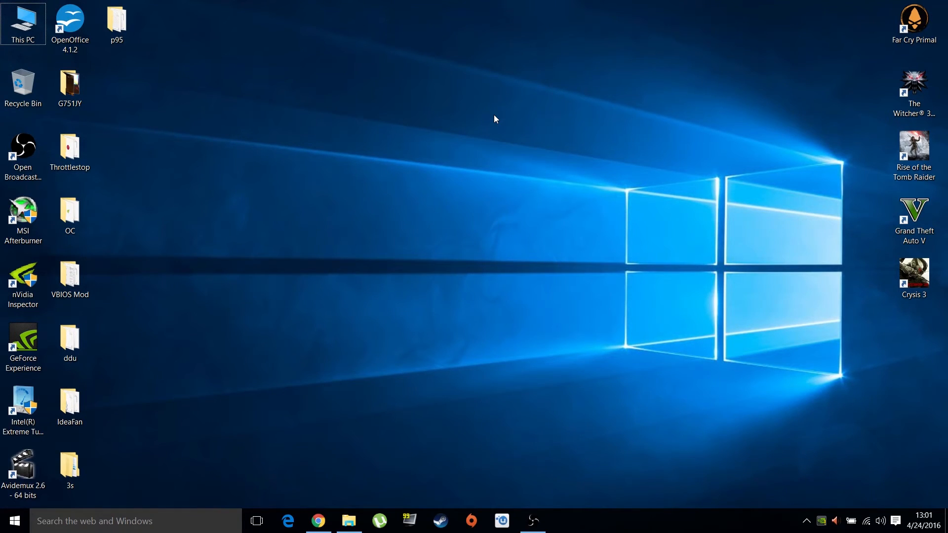
Step: Launch MSI Afterburner, apply the Cyborg red skin, and move the window toward centre
click(23, 218)
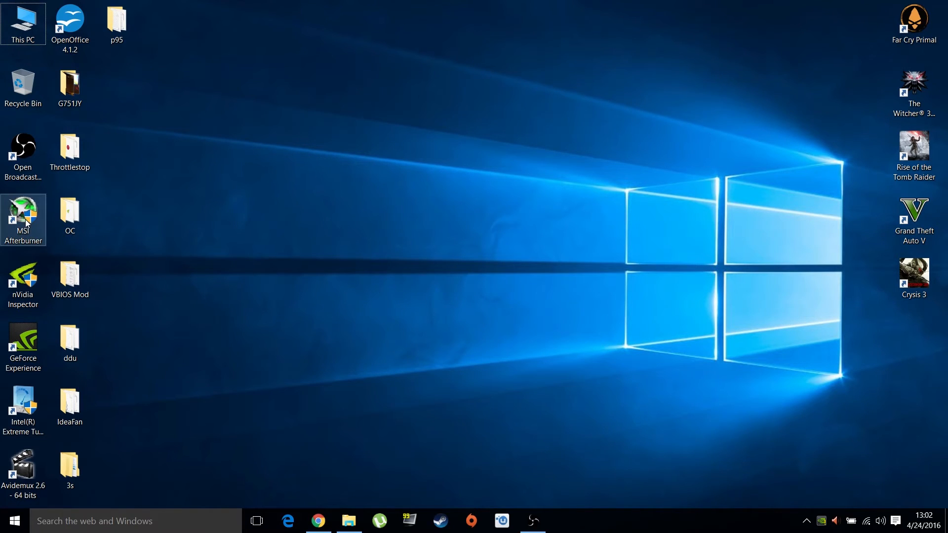
double_click(24, 215)
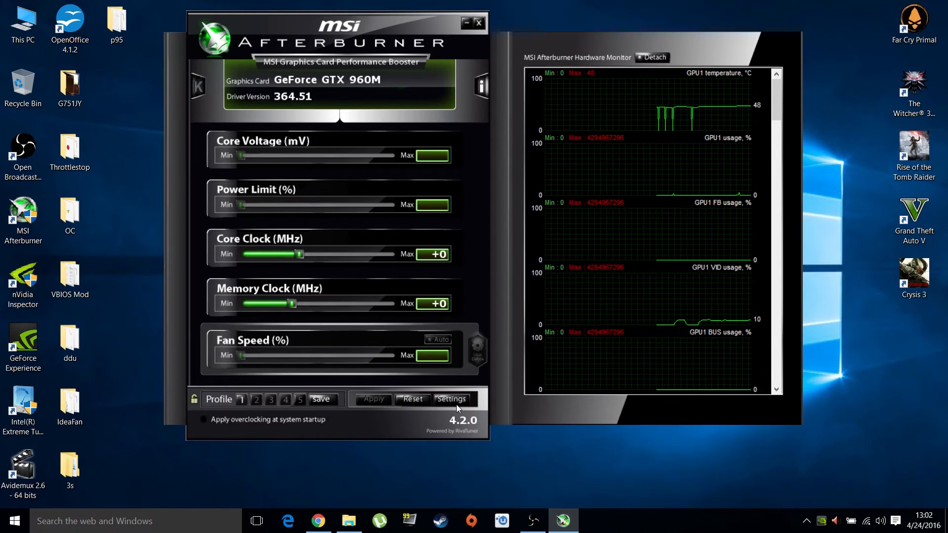
click(450, 399)
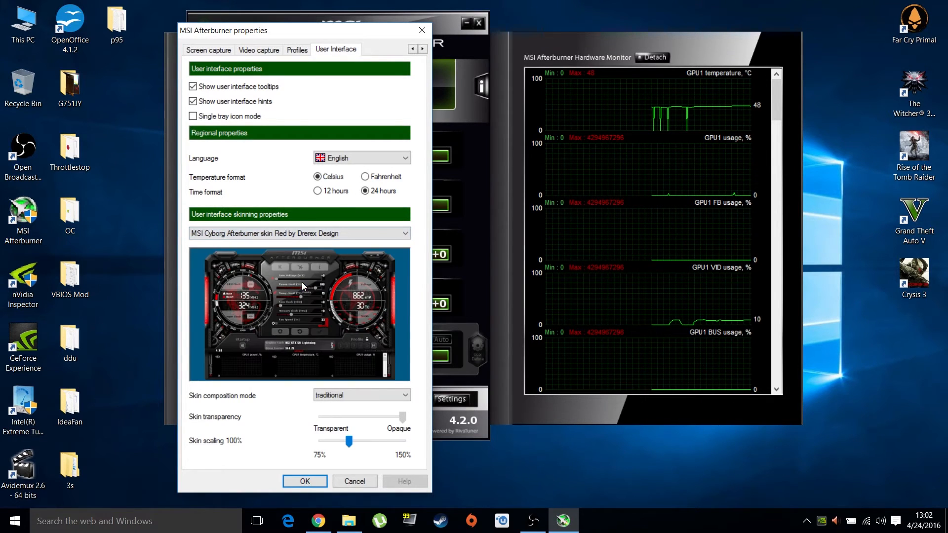
click(304, 482)
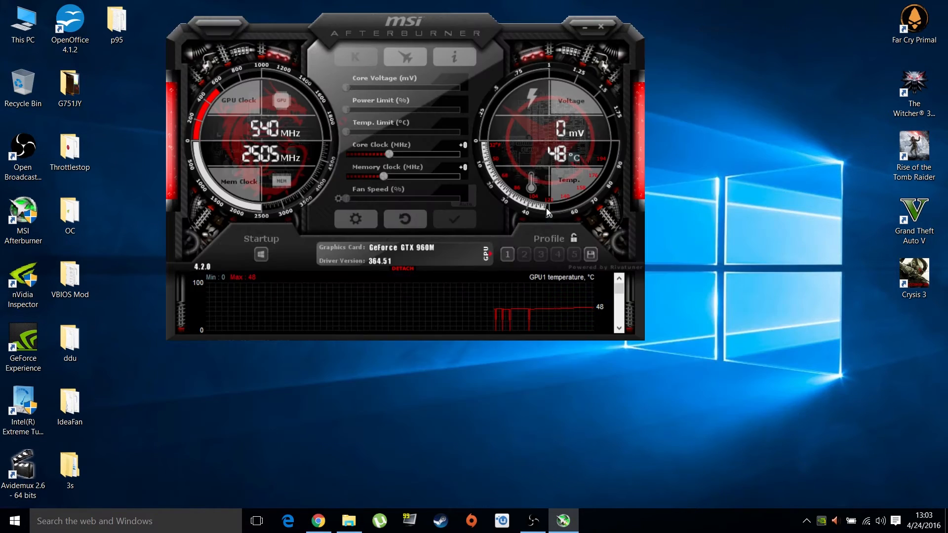
drag(396, 32, 484, 125)
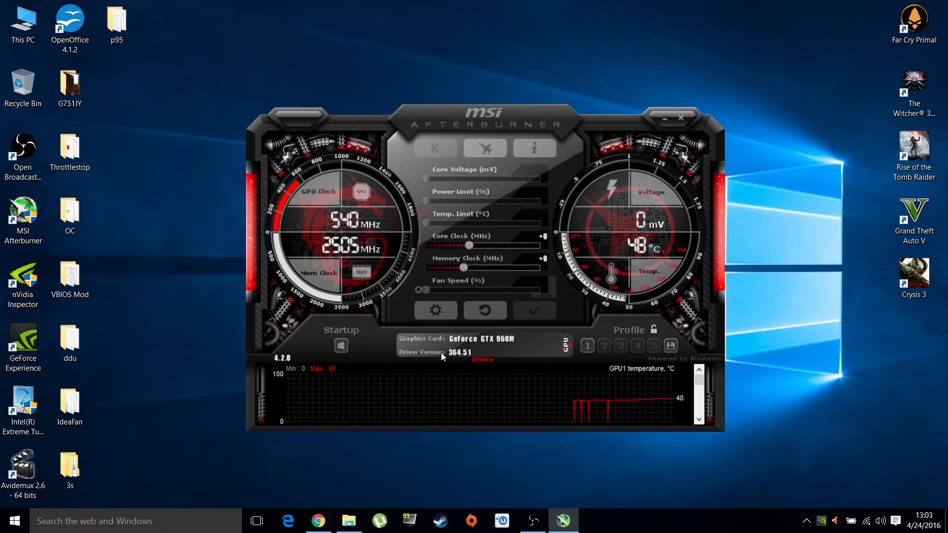
mouse_move(434, 310)
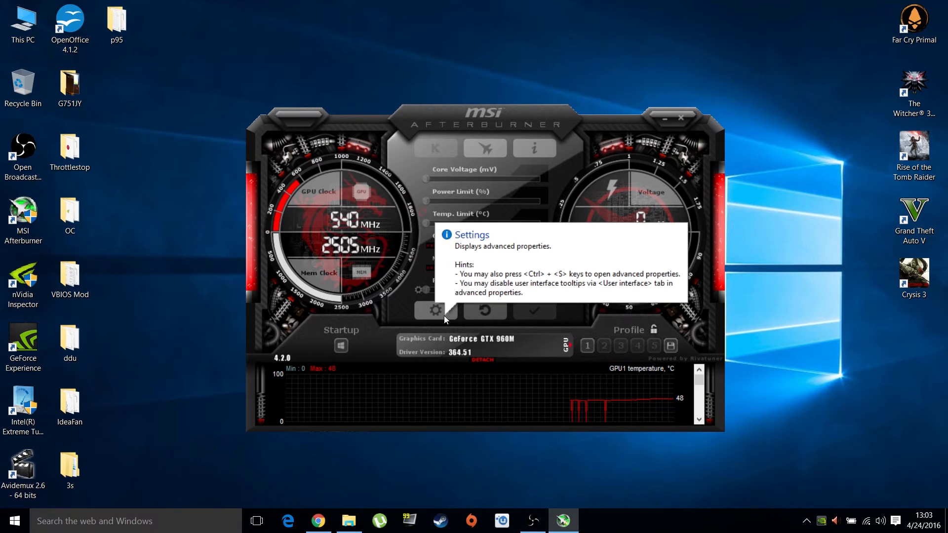
Step: Switch the skin to 'Default MSI Afterburner v3 skin - big edition' in properties
click(434, 310)
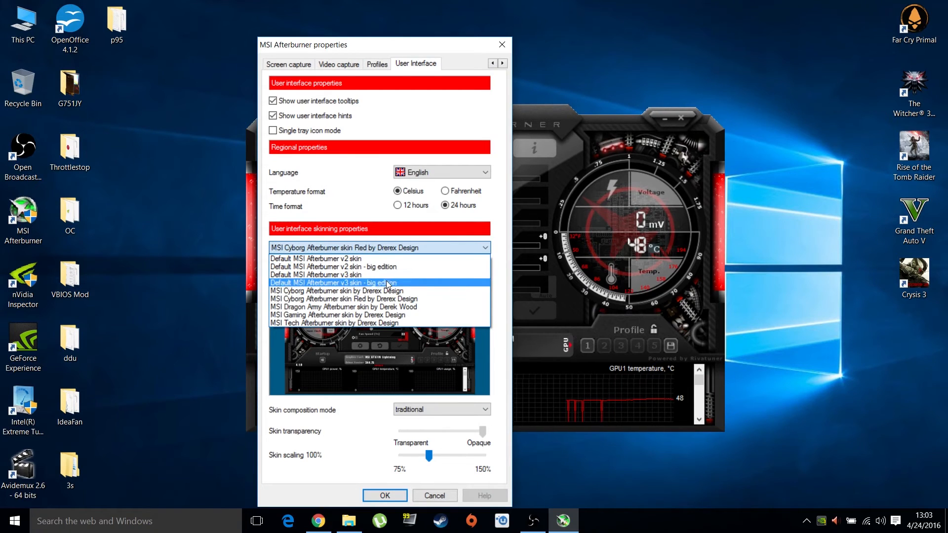
click(334, 283)
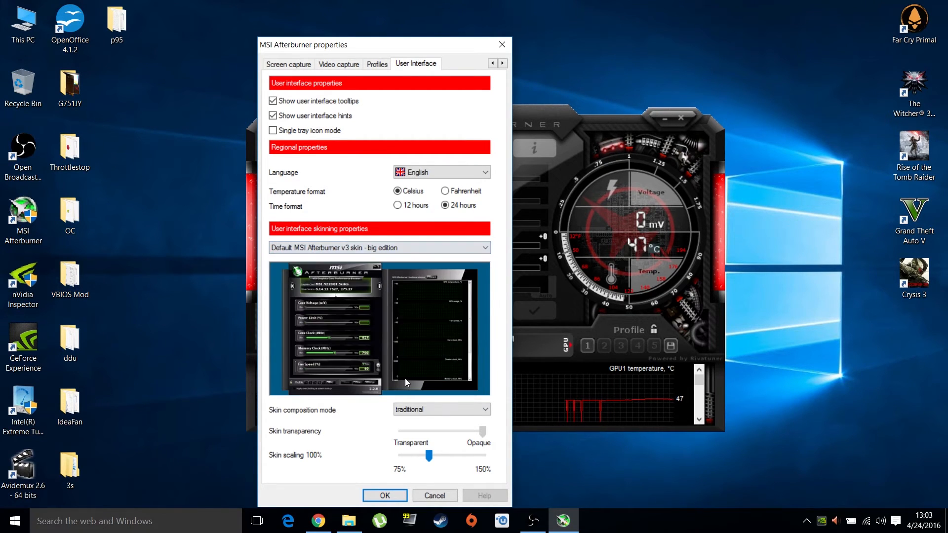
click(385, 495)
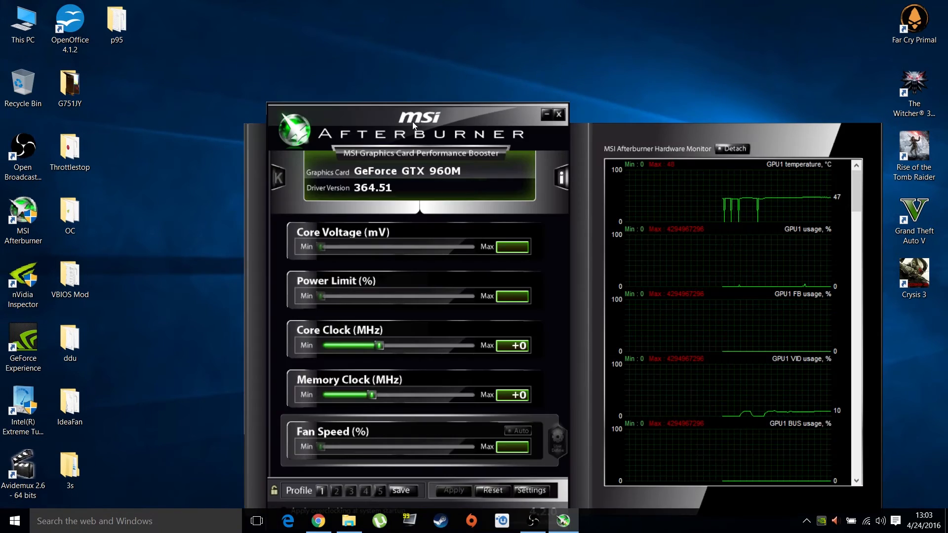
Step: Move the Afterburner window and drag the Core Clock offset up to +135 MHz
drag(417, 124, 354, 50)
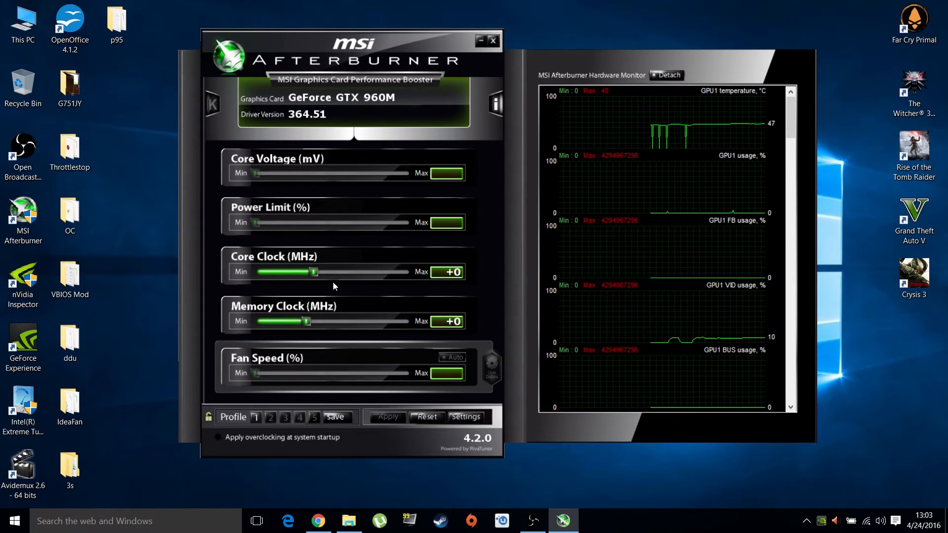
mouse_move(308, 321)
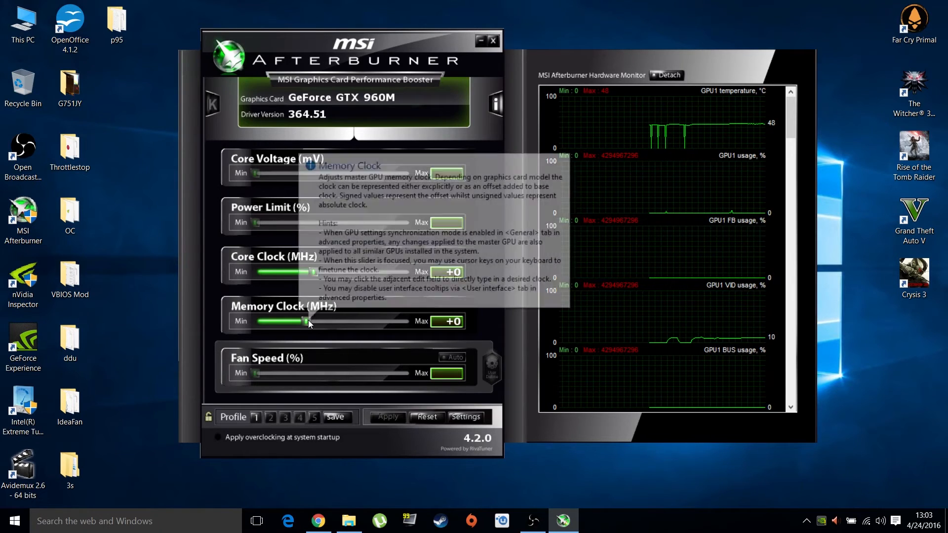
mouse_move(478, 327)
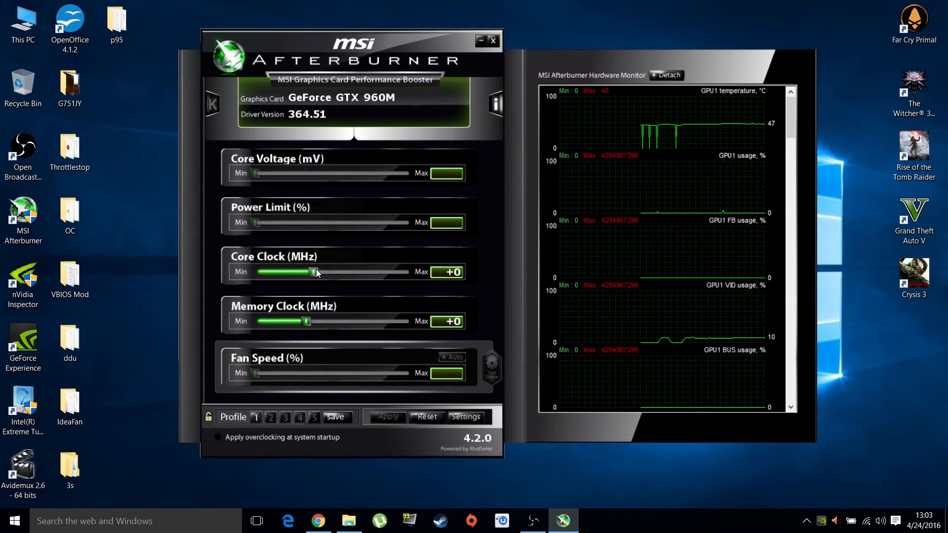
drag(313, 272, 403, 272)
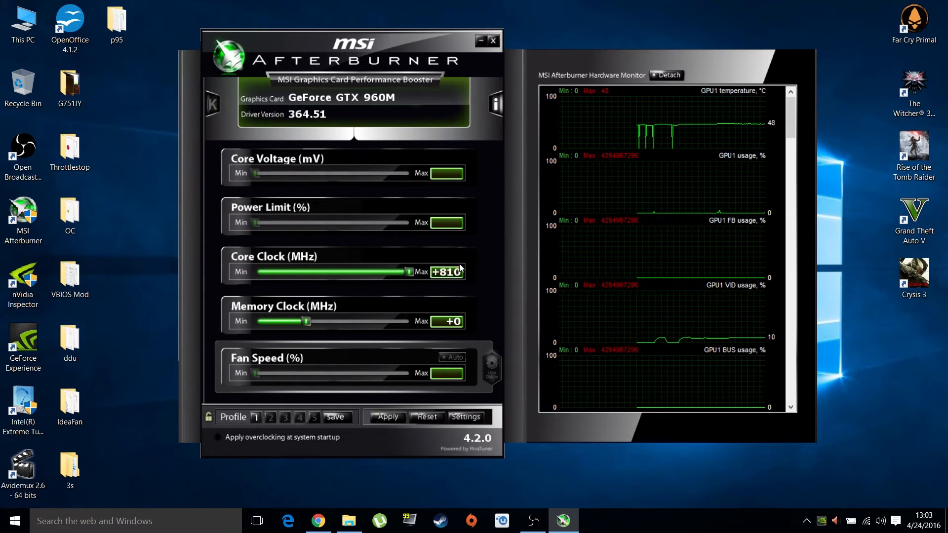
mouse_move(447, 272)
text(+135)
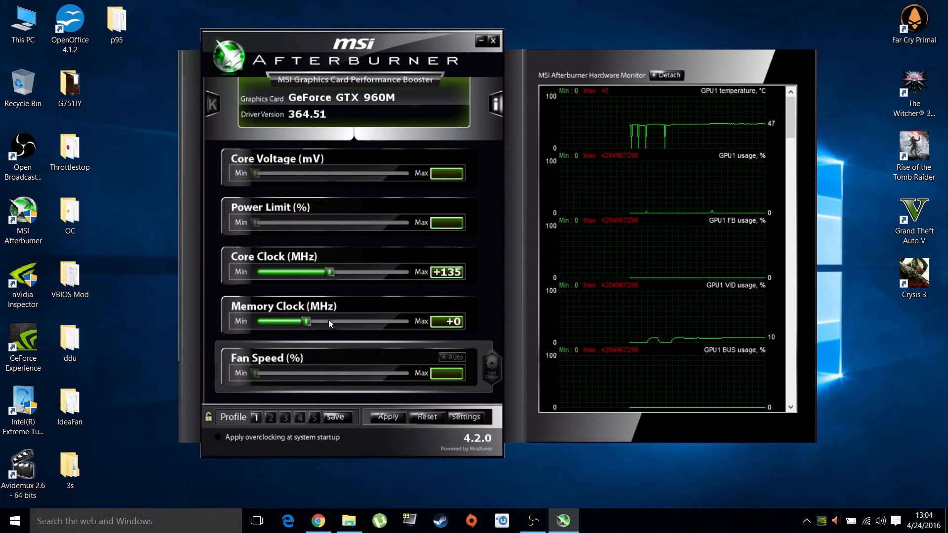
mouse_move(326, 319)
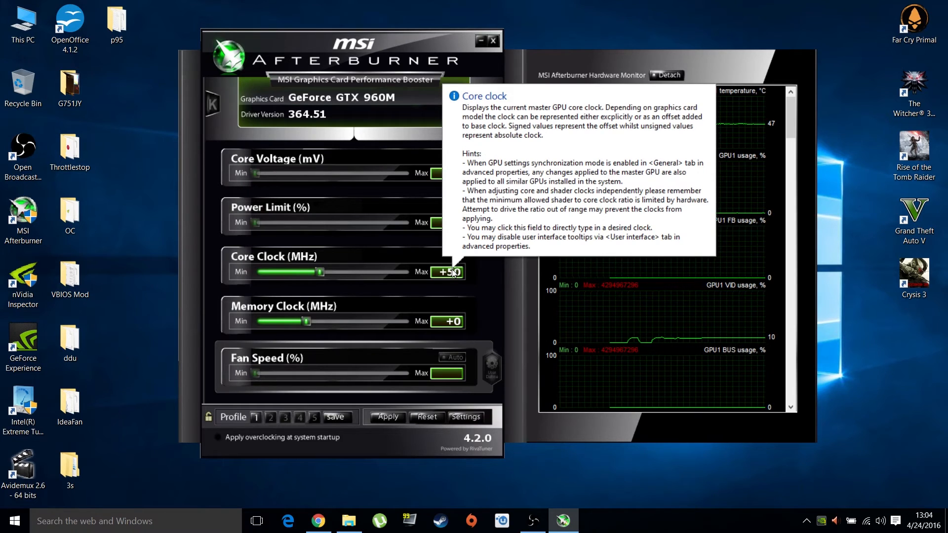
mouse_move(517, 282)
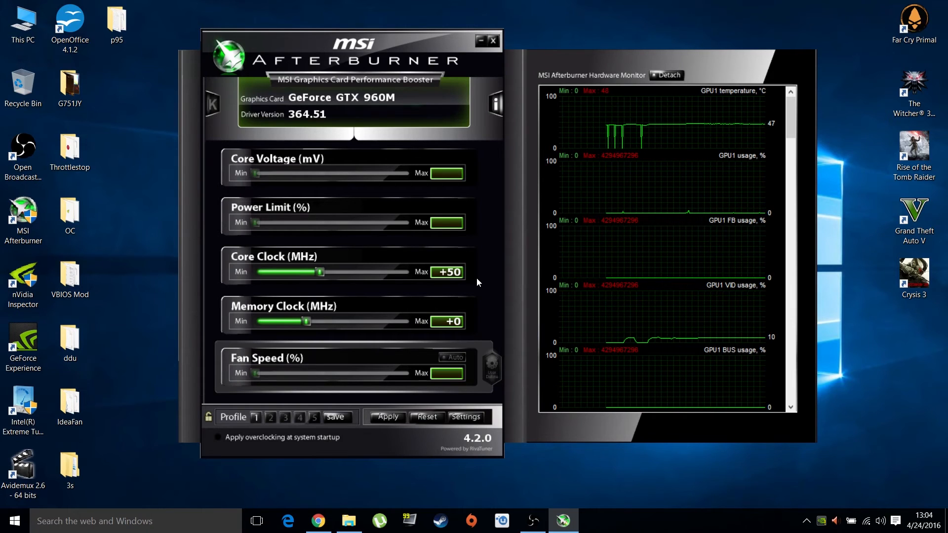
mouse_move(851, 51)
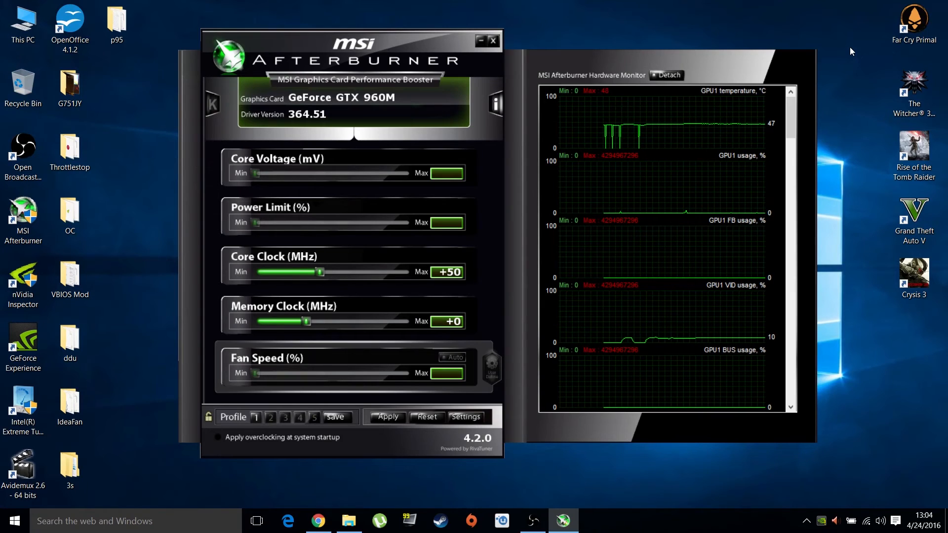
mouse_move(495, 182)
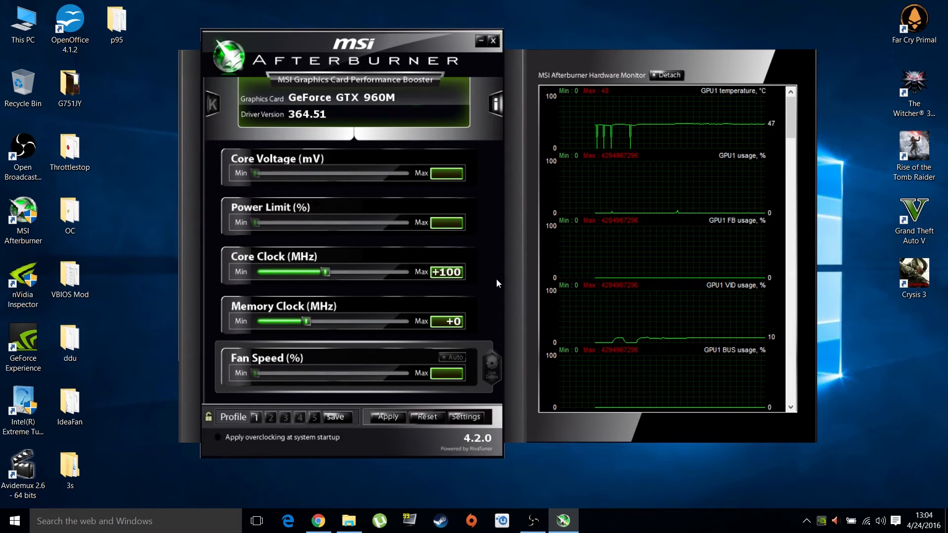
mouse_move(458, 283)
text(750)
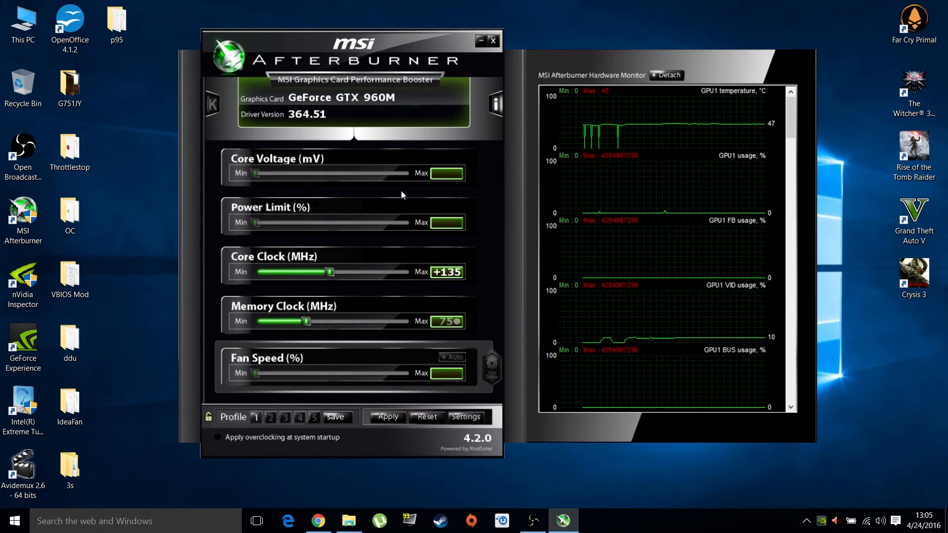
mouse_move(494, 40)
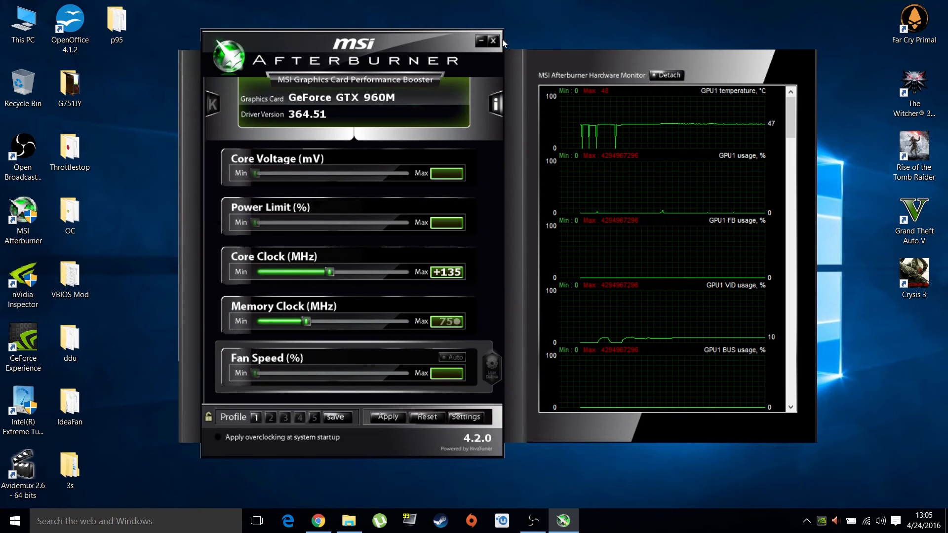
Step: Close the MSI Afterburner window, leaving the core clock offset at +135
click(494, 41)
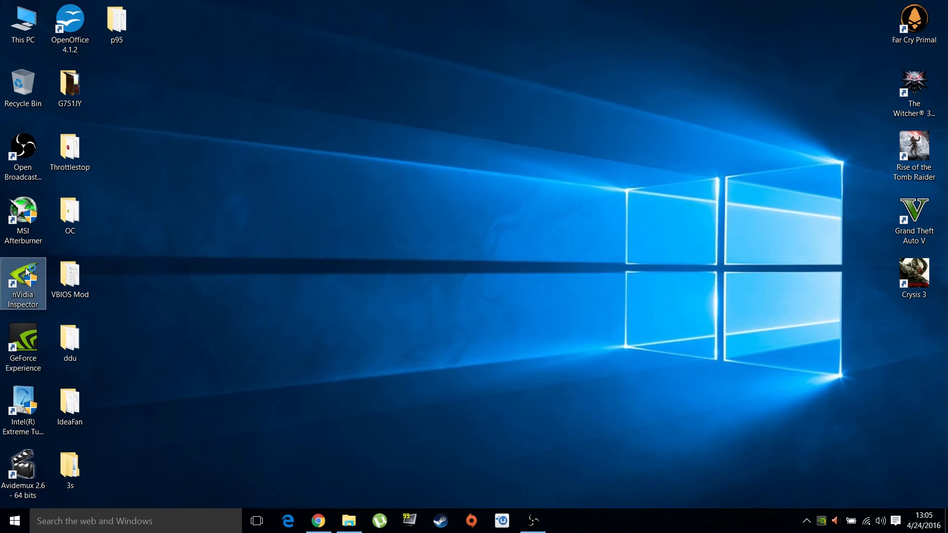
Step: Launch NVIDIA Inspector, reposition it, and reveal the overclocking panel past the warning
double_click(23, 284)
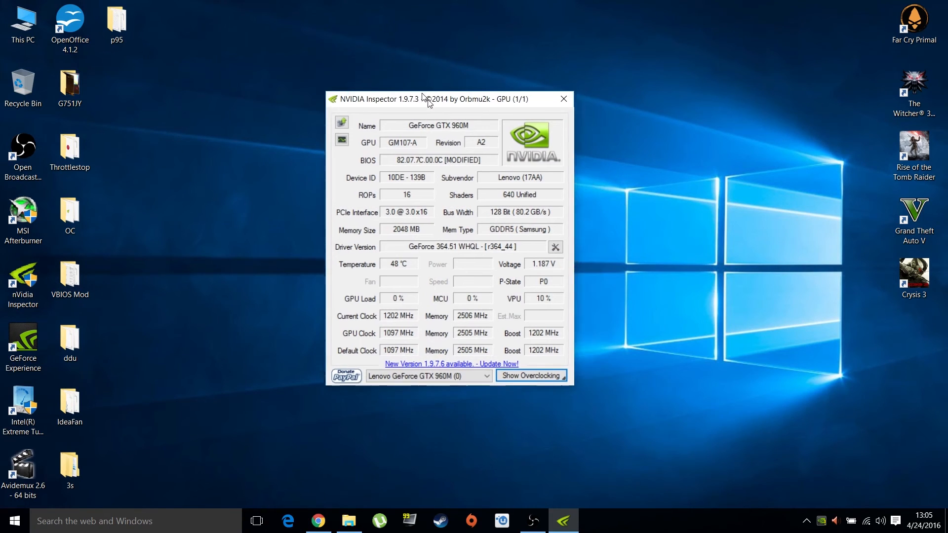
drag(423, 99, 360, 62)
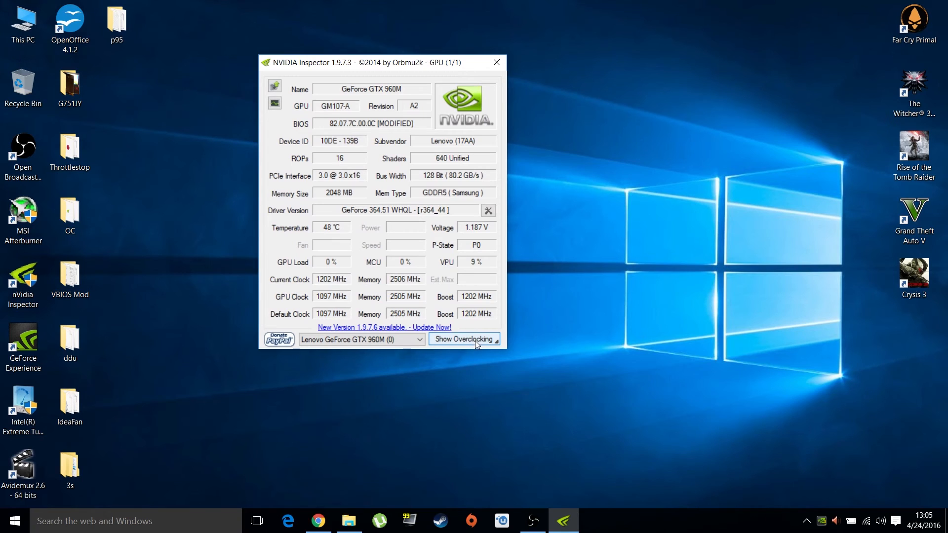
click(463, 339)
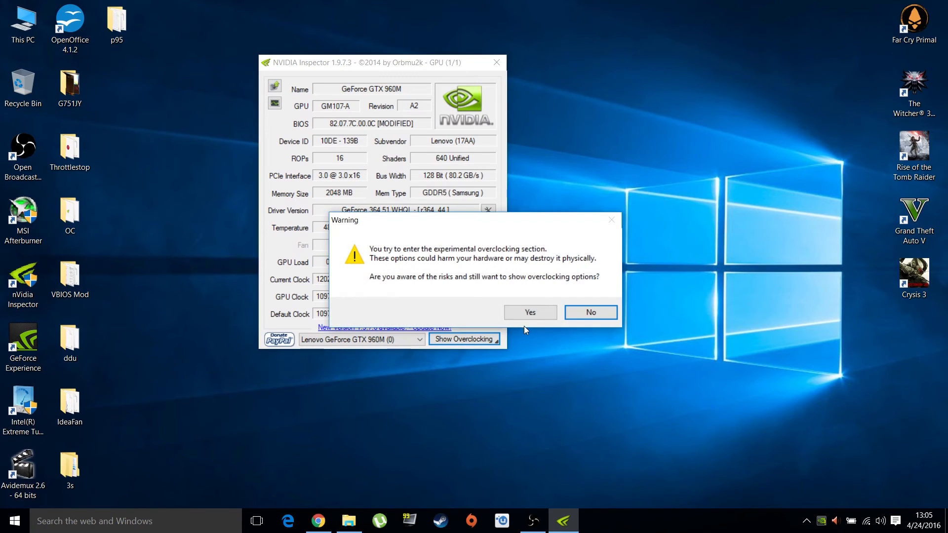
click(530, 312)
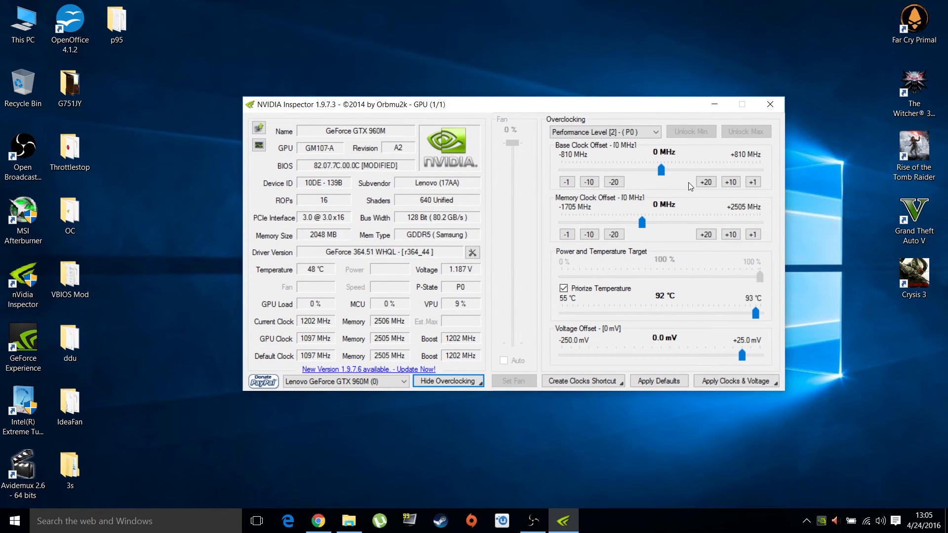
Step: Drag the Base Clock Offset slider until it settles at +28 MHz
drag(661, 170, 680, 170)
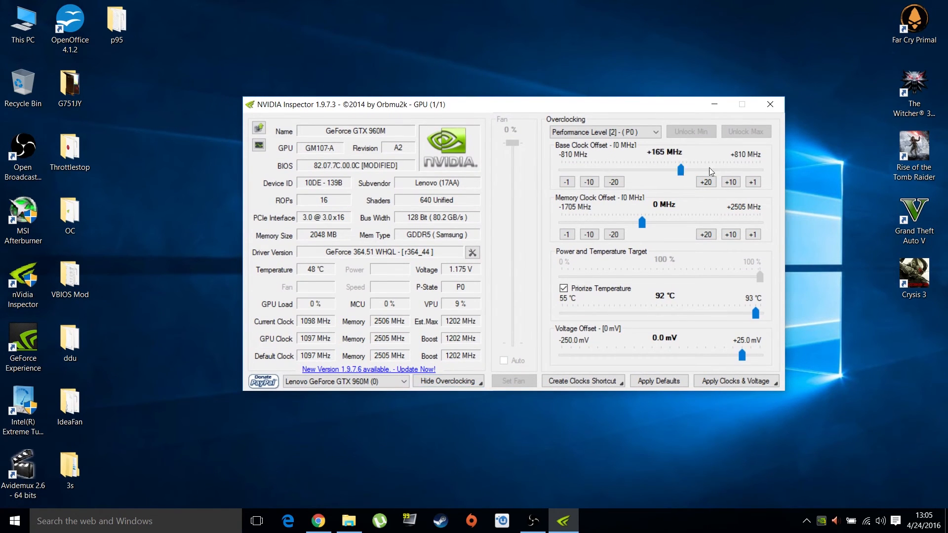
drag(679, 169, 722, 169)
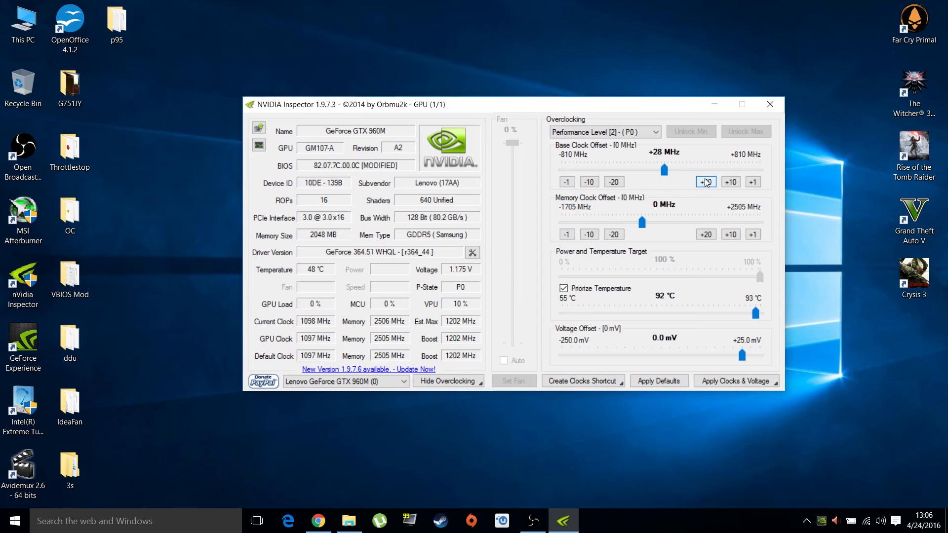
Step: Raise the base clock offset in +20 steps from +28 to +160 MHz
click(705, 182)
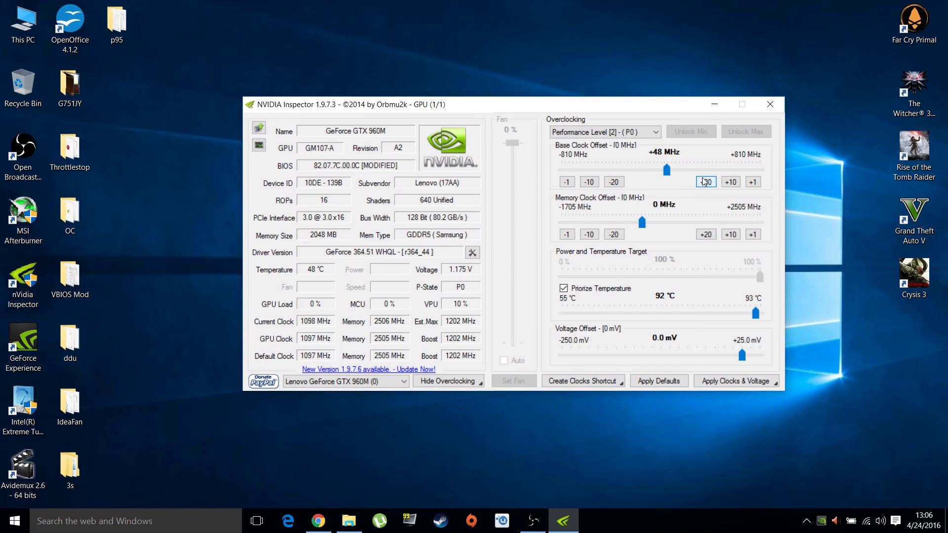
click(706, 181)
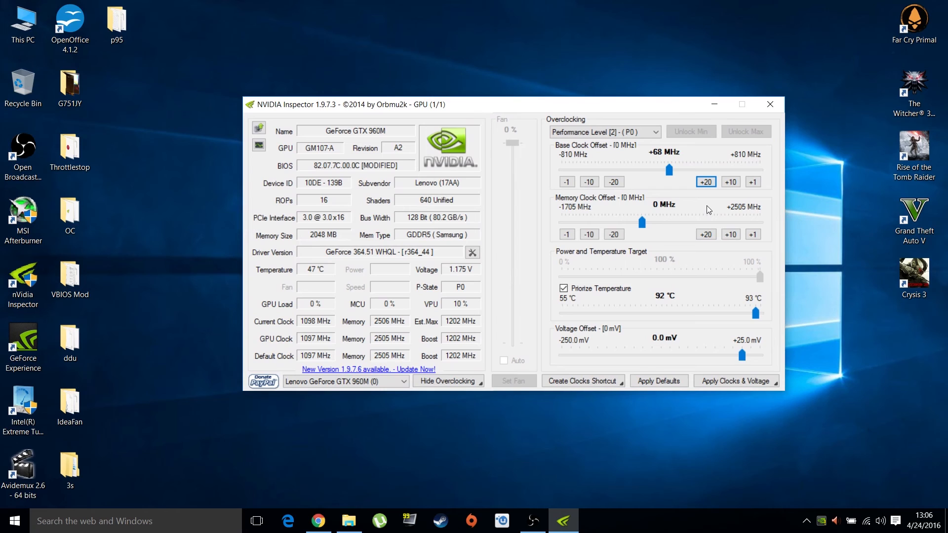
mouse_move(665, 371)
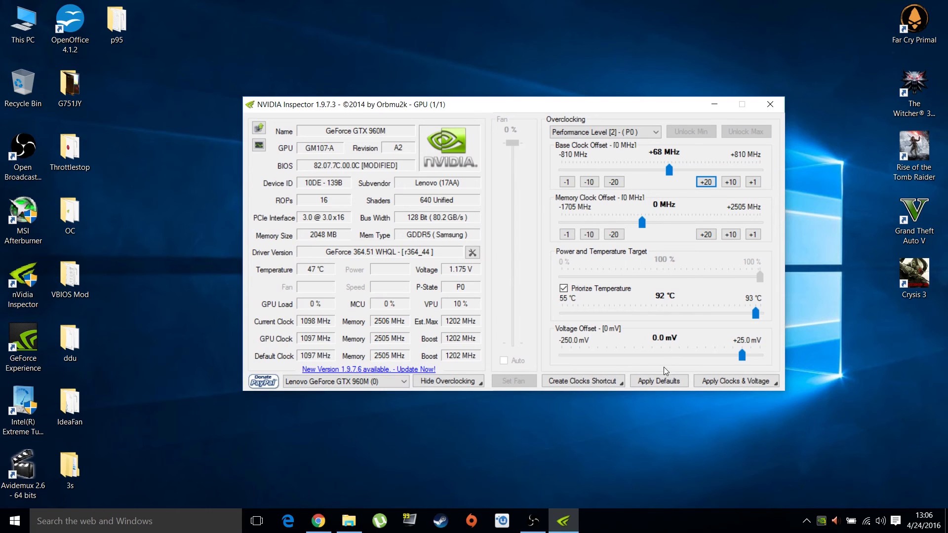
click(658, 381)
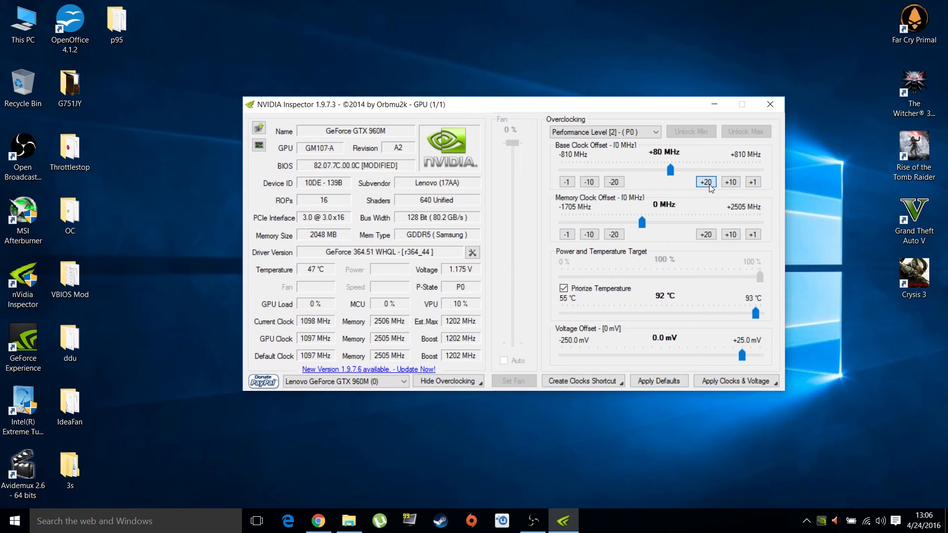
click(705, 182)
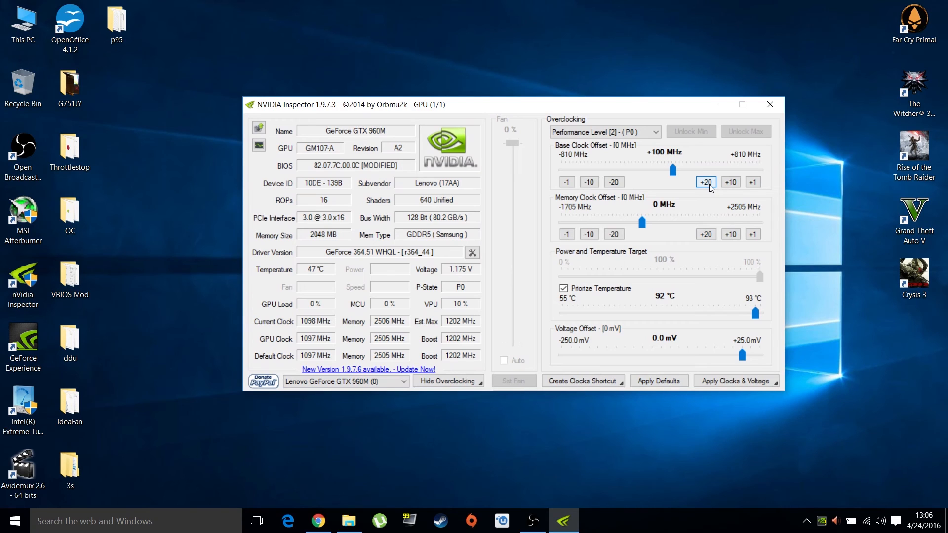
click(706, 181)
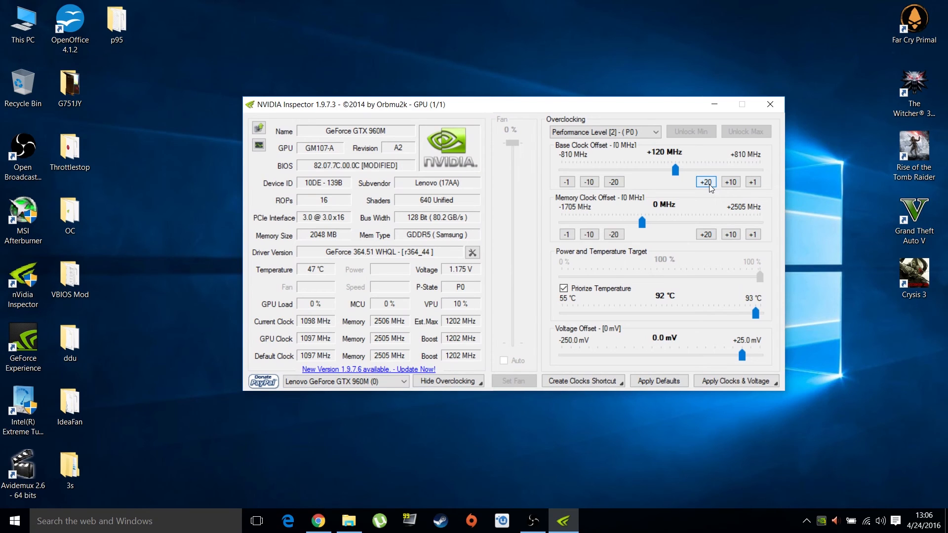
click(706, 182)
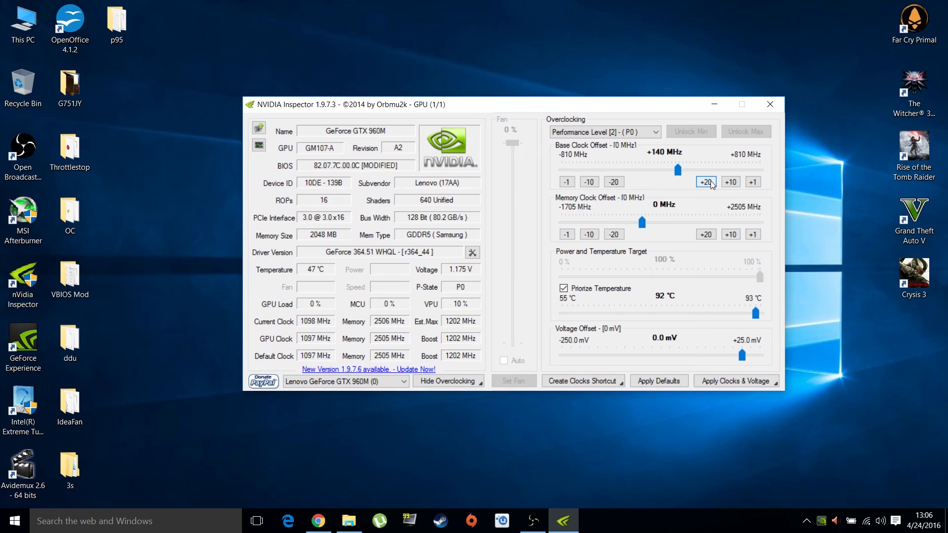
click(705, 182)
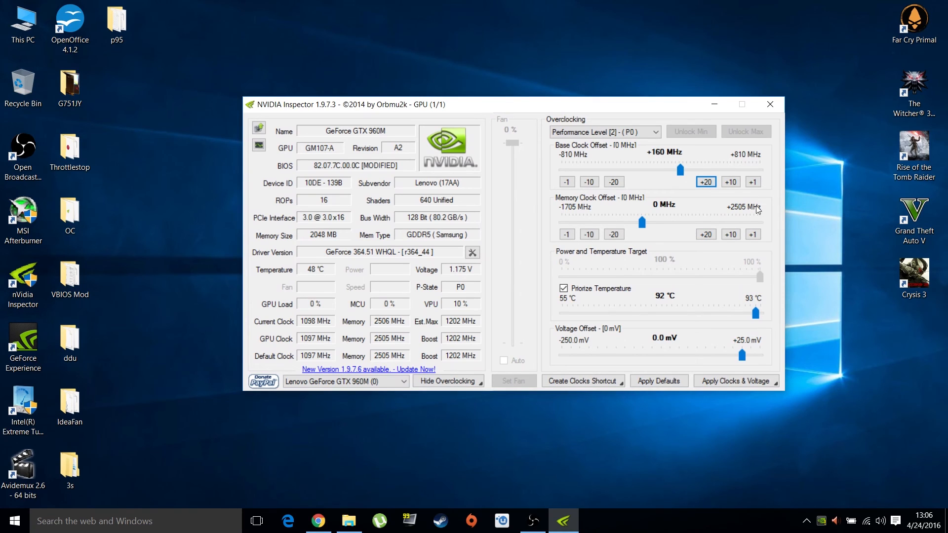
mouse_move(602, 279)
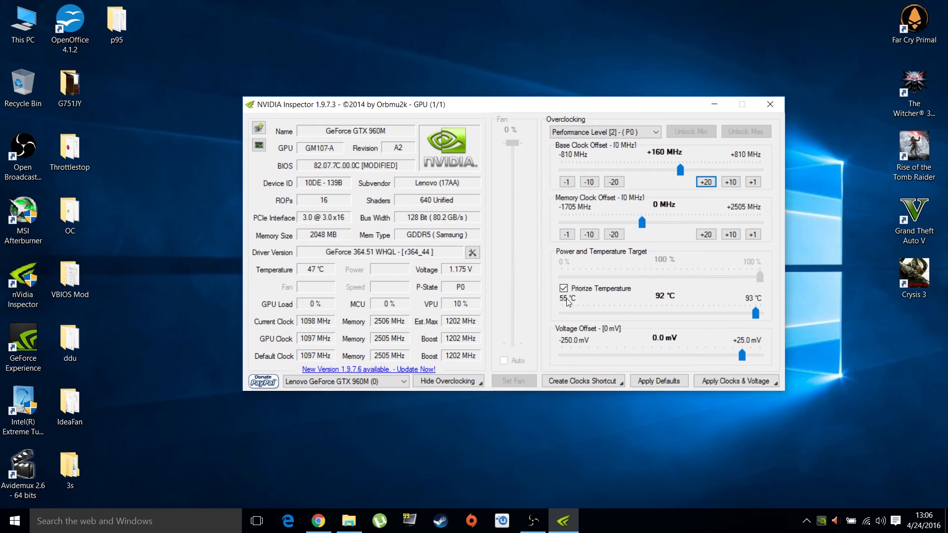
mouse_move(658, 341)
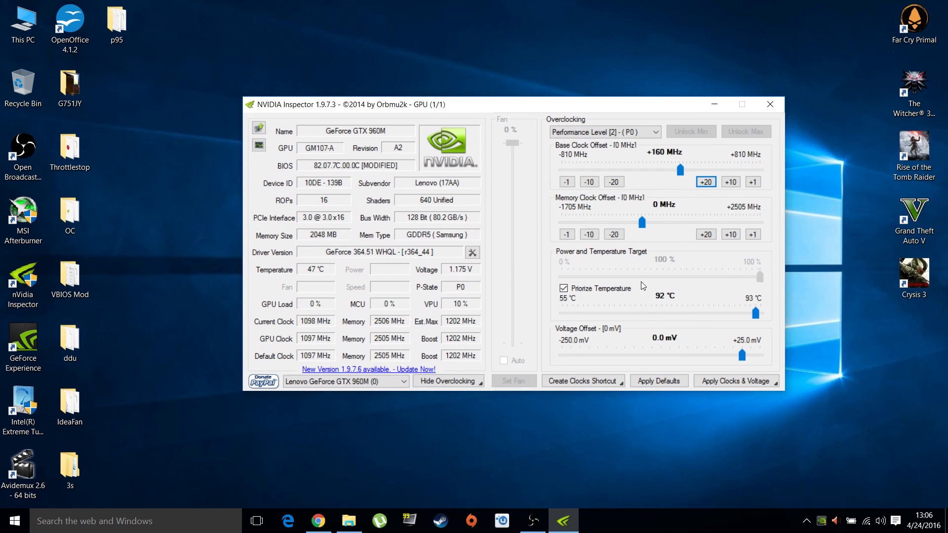
mouse_move(734, 301)
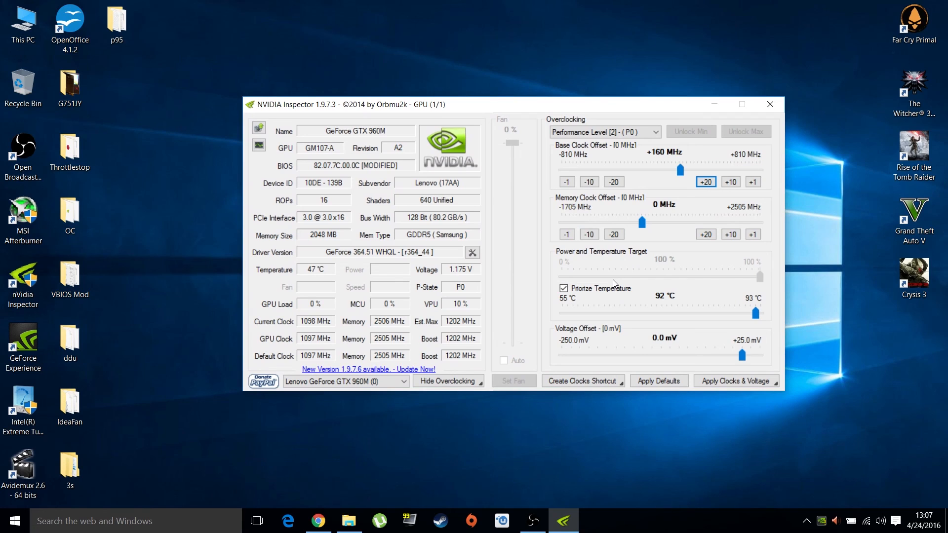
mouse_move(590, 386)
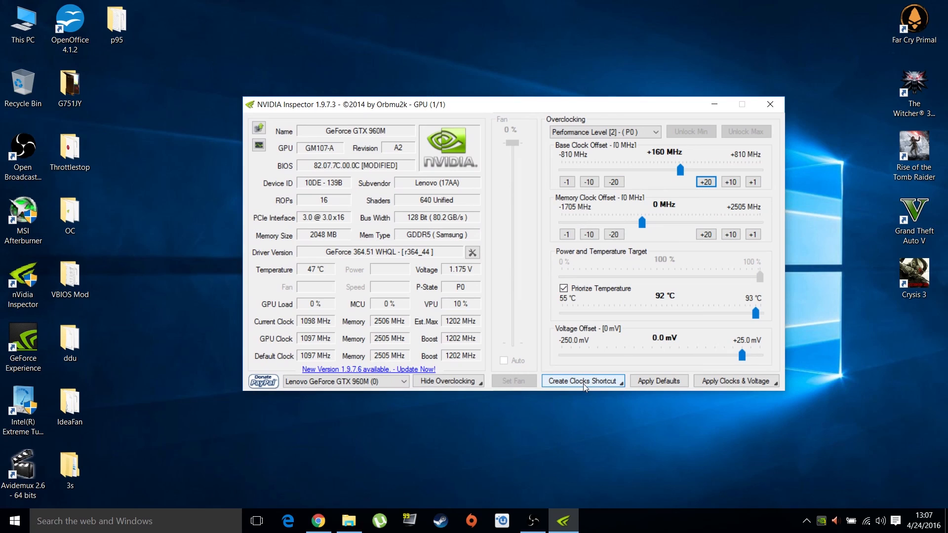
Step: Open the Create Clocks Shortcut menu to show update and remove startup task options
click(581, 381)
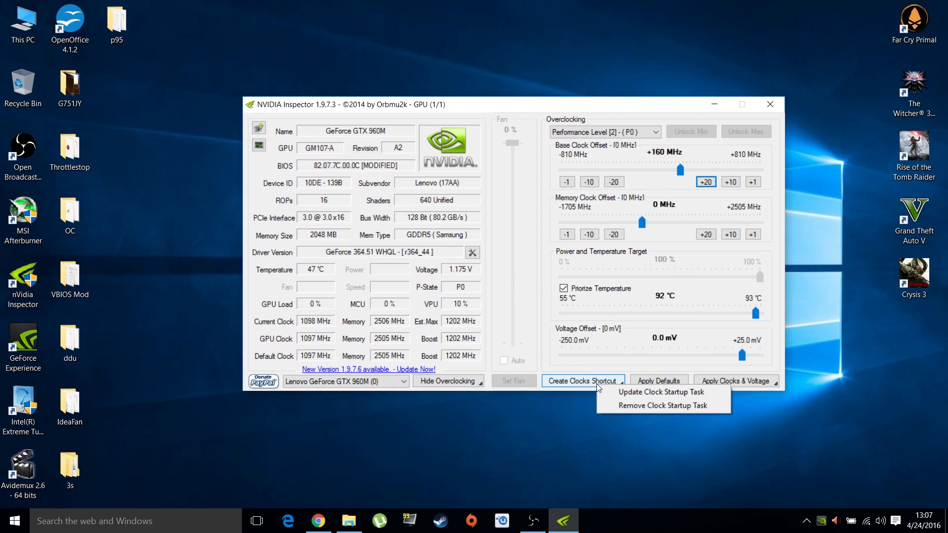
mouse_move(660, 392)
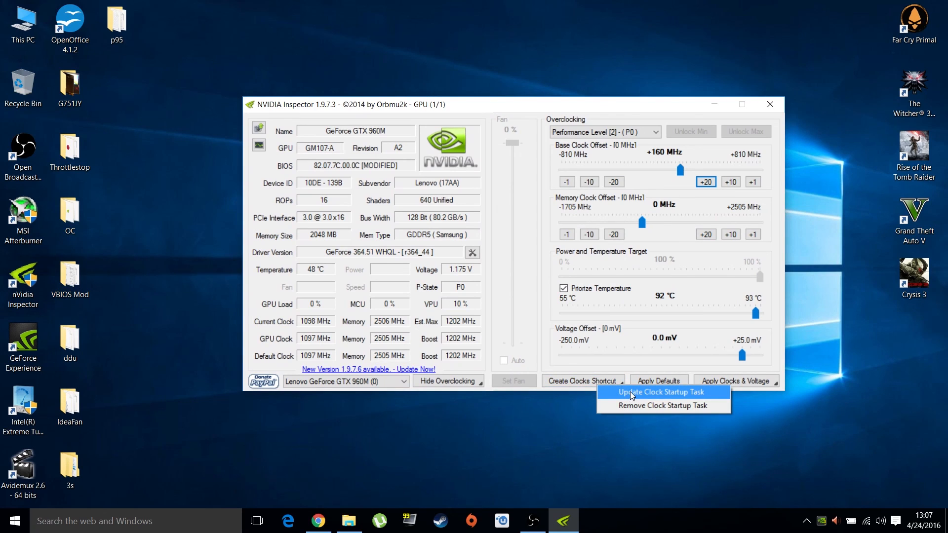
mouse_move(695, 399)
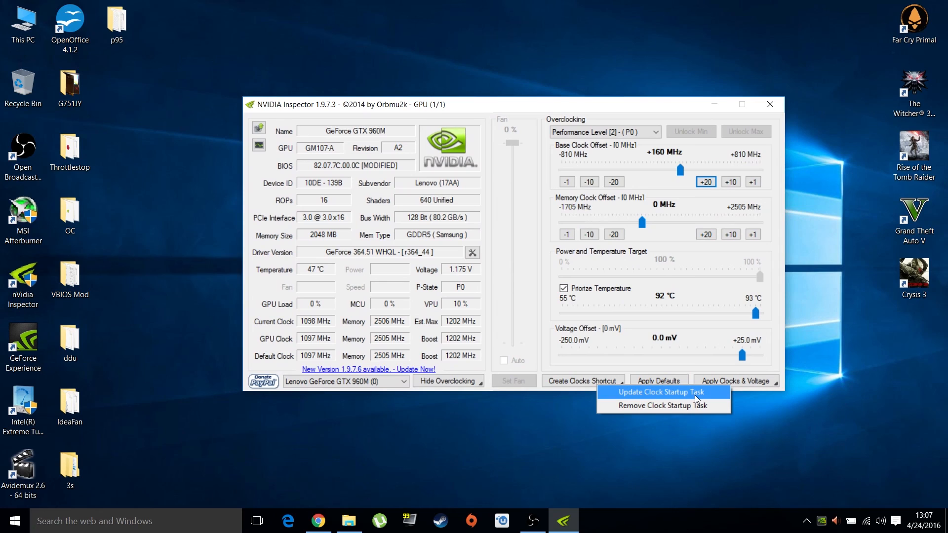
mouse_move(691, 398)
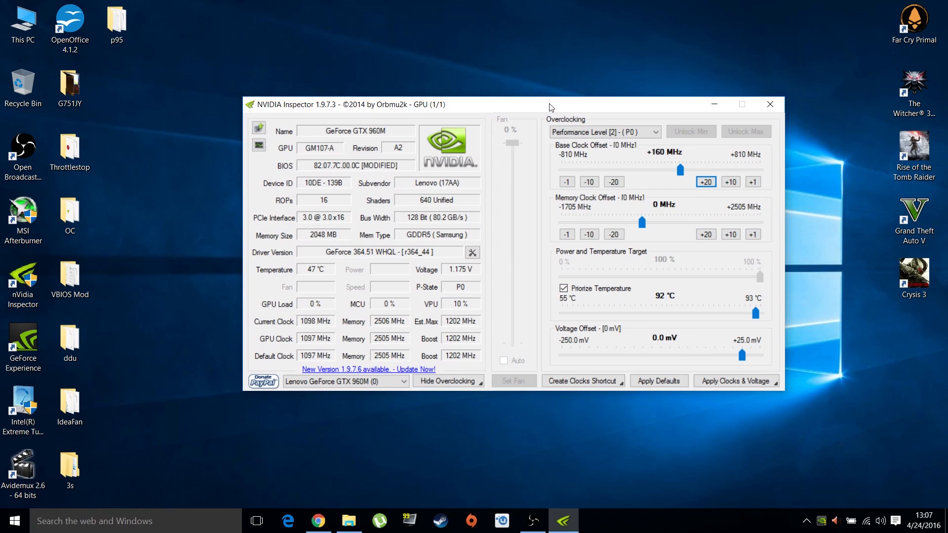
mouse_move(517, 92)
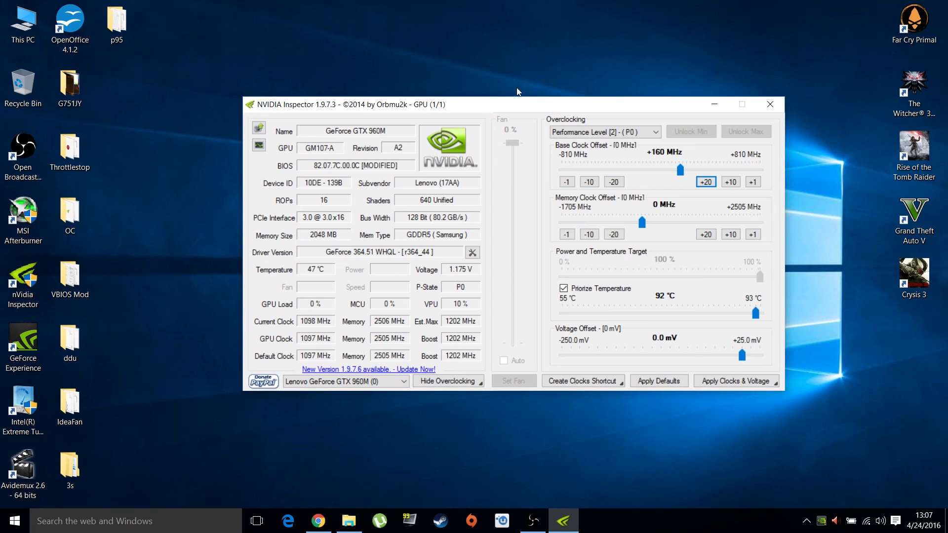
mouse_move(510, 107)
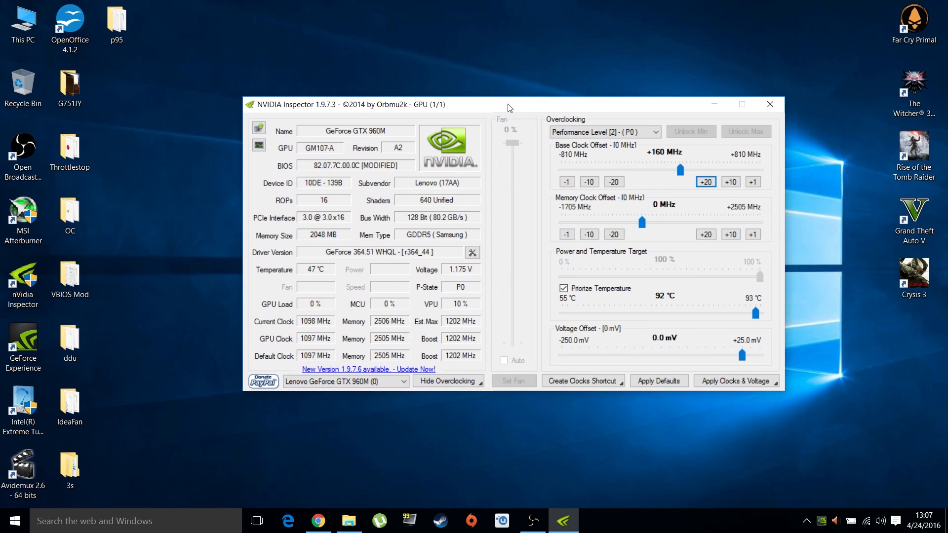